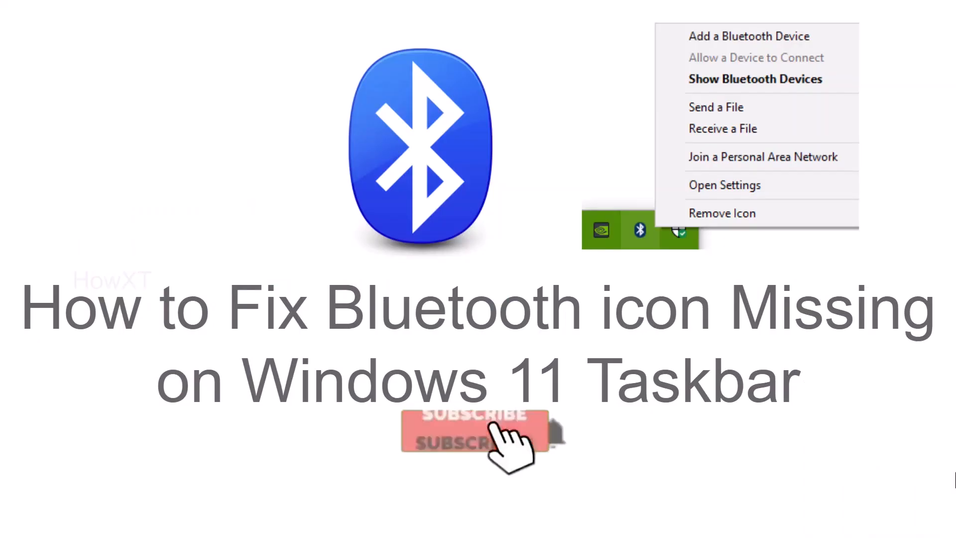
- Check the hidden tray icons for Bluetooth, then launch Settings from the Start menu
click(475, 429)
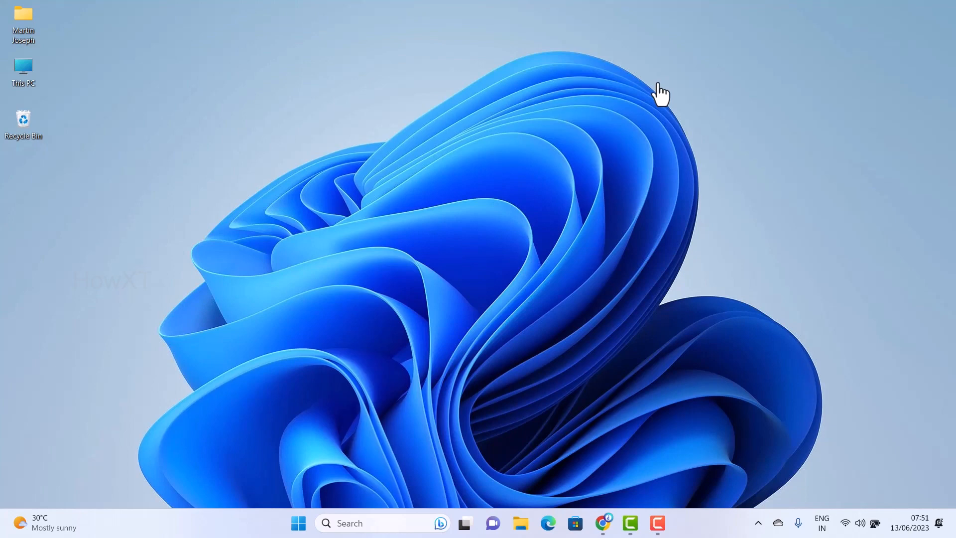
mouse_move(766, 479)
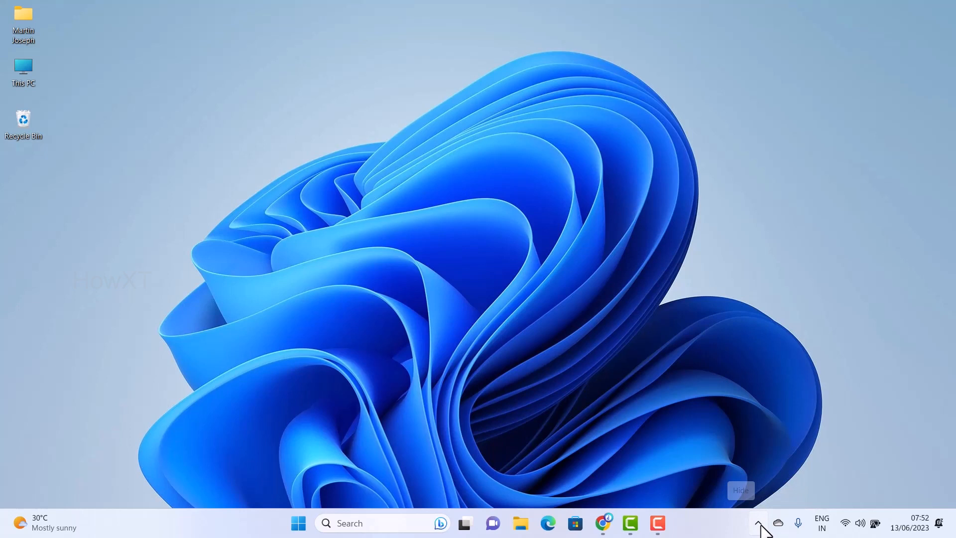
click(759, 523)
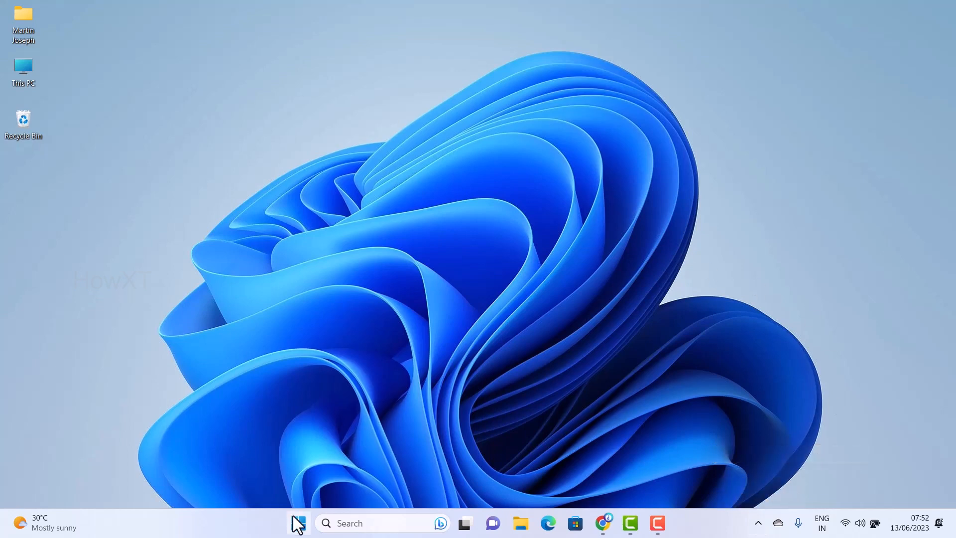
click(298, 523)
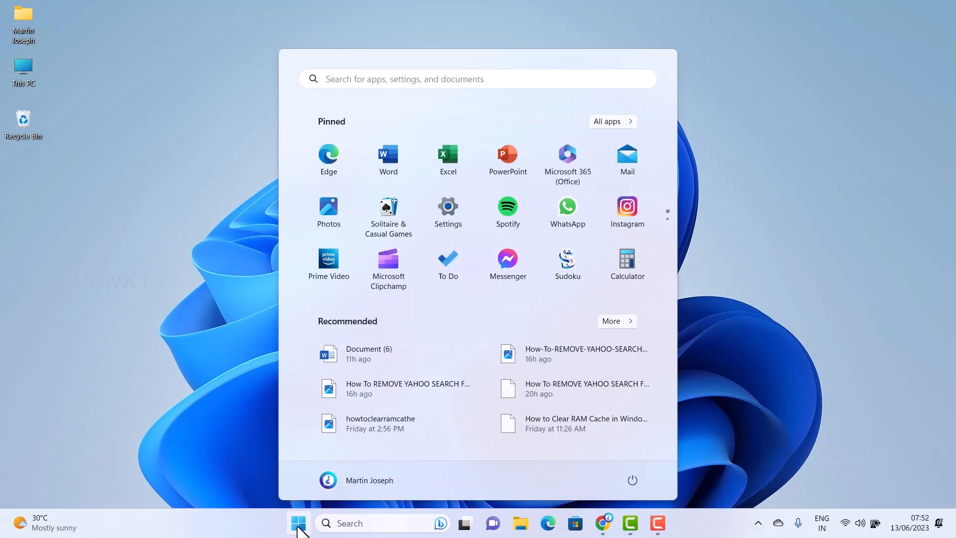
mouse_move(447, 220)
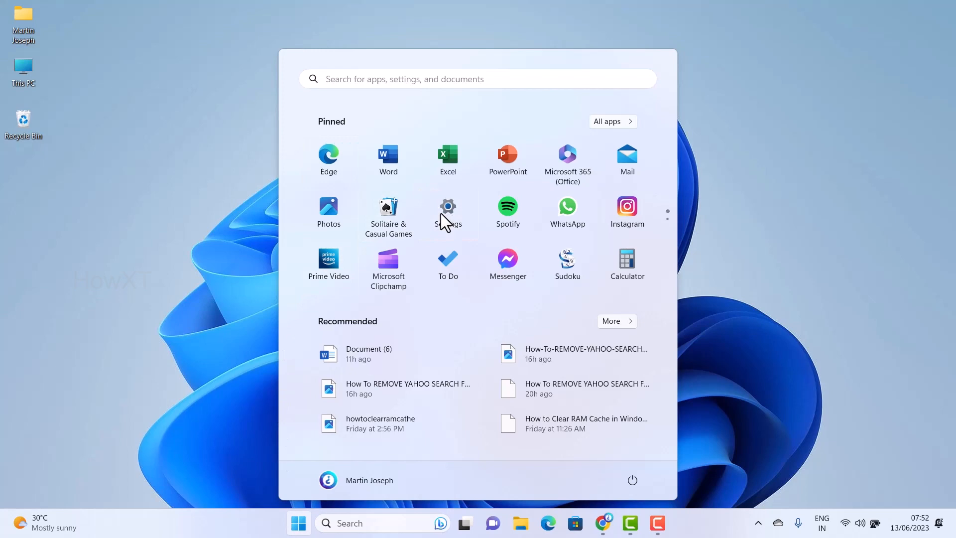
click(448, 206)
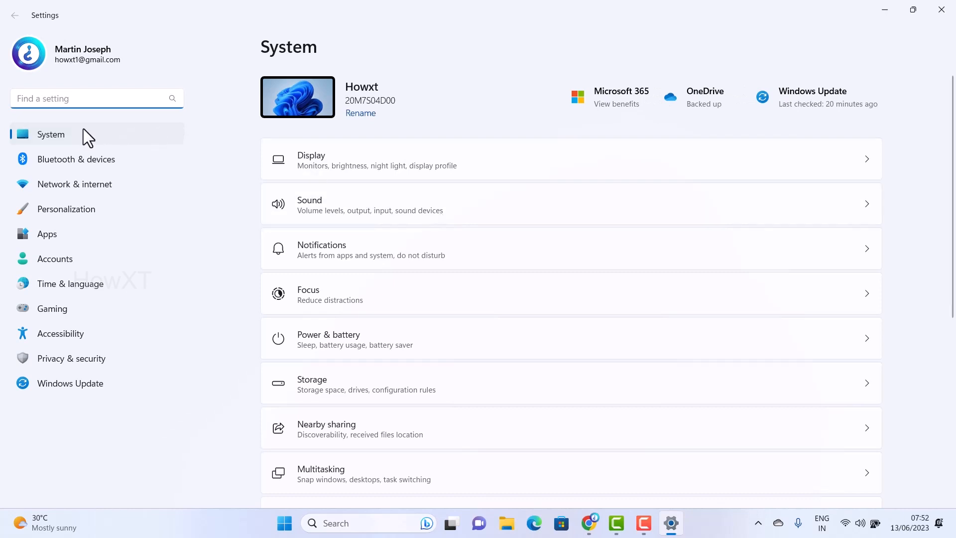
mouse_move(52, 168)
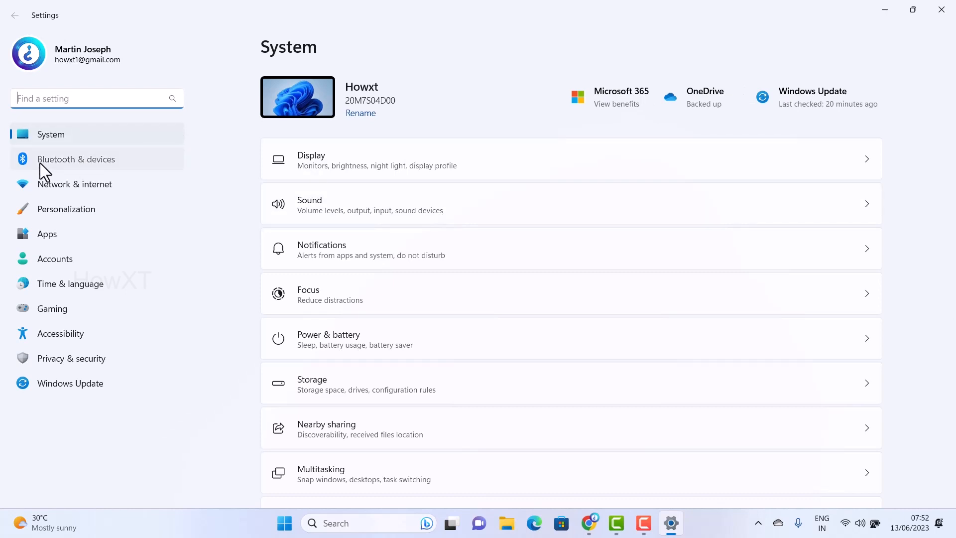
- Switch Settings to the Bluetooth & devices page and scroll through its options
click(75, 160)
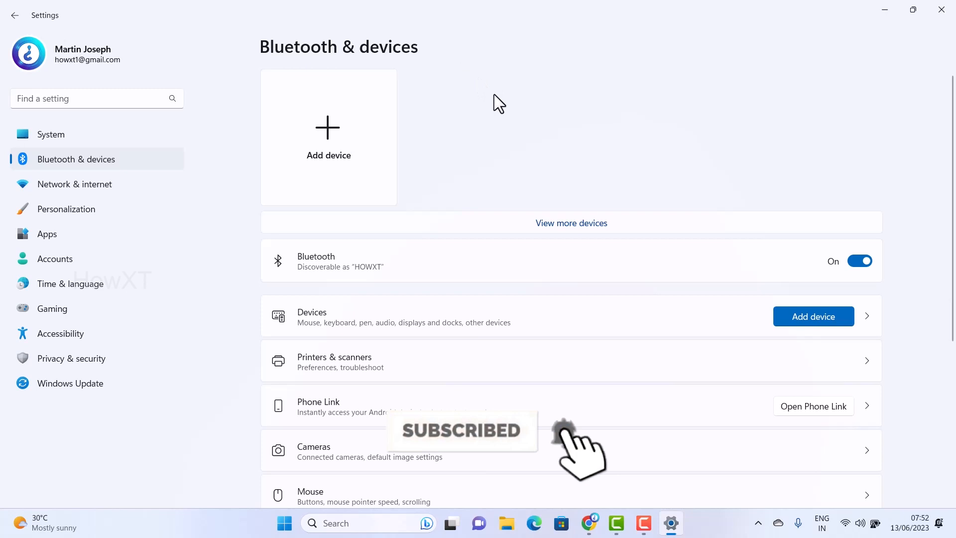
scroll(down, 3)
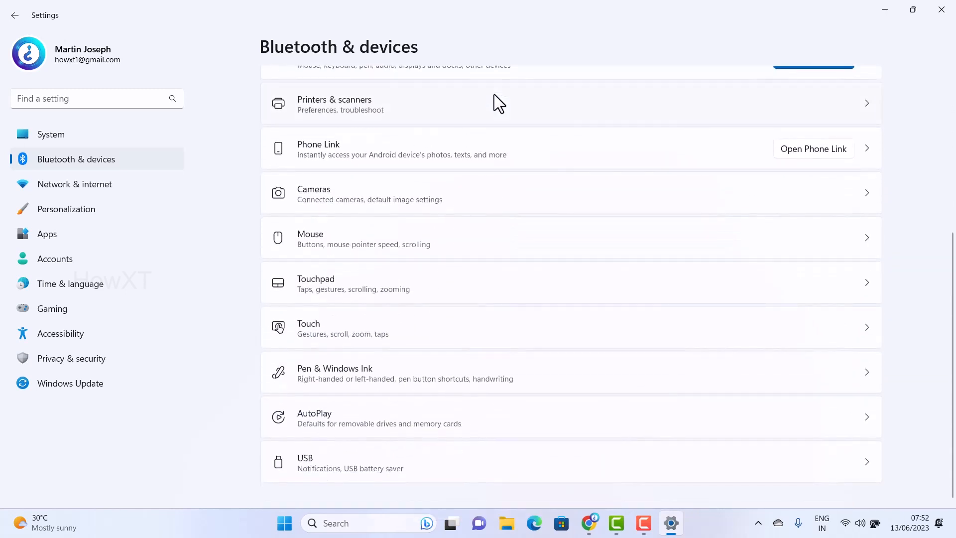
scroll(up, 3)
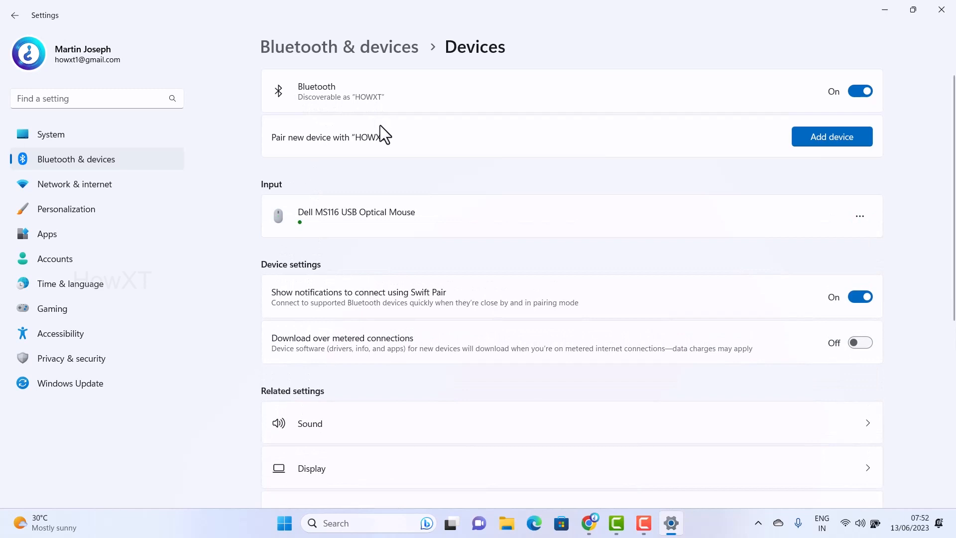
- Confirm Bluetooth is missing from the hidden tray, then open More Bluetooth settings
click(758, 523)
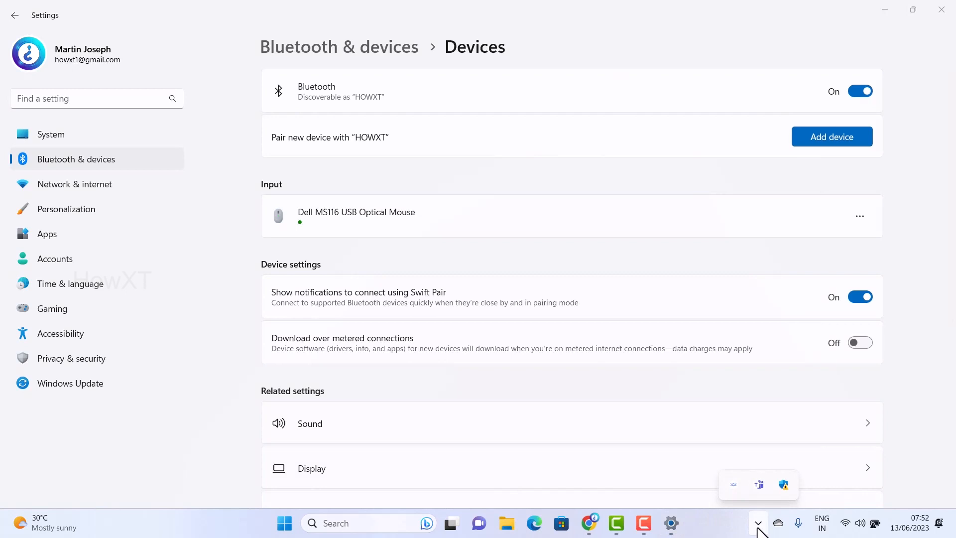
scroll(down, 3)
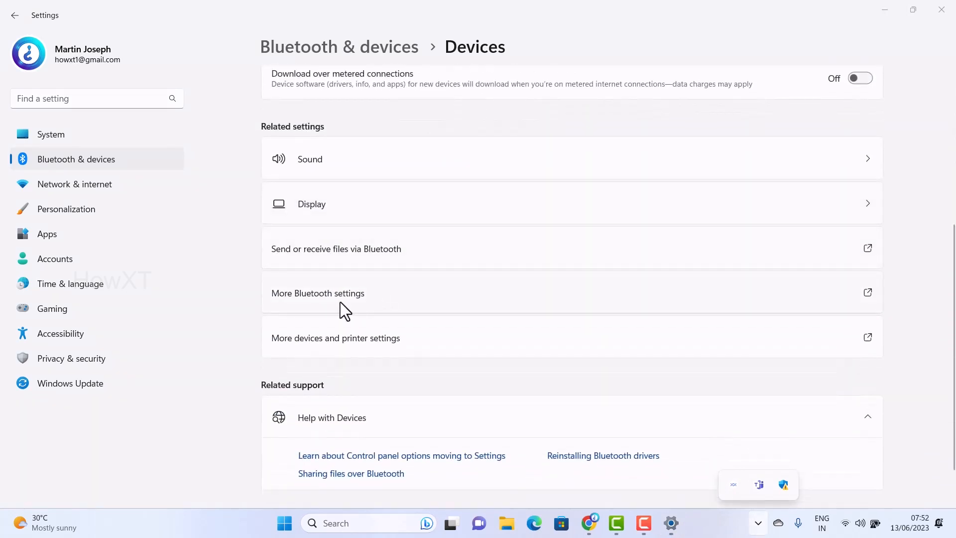
mouse_move(351, 304)
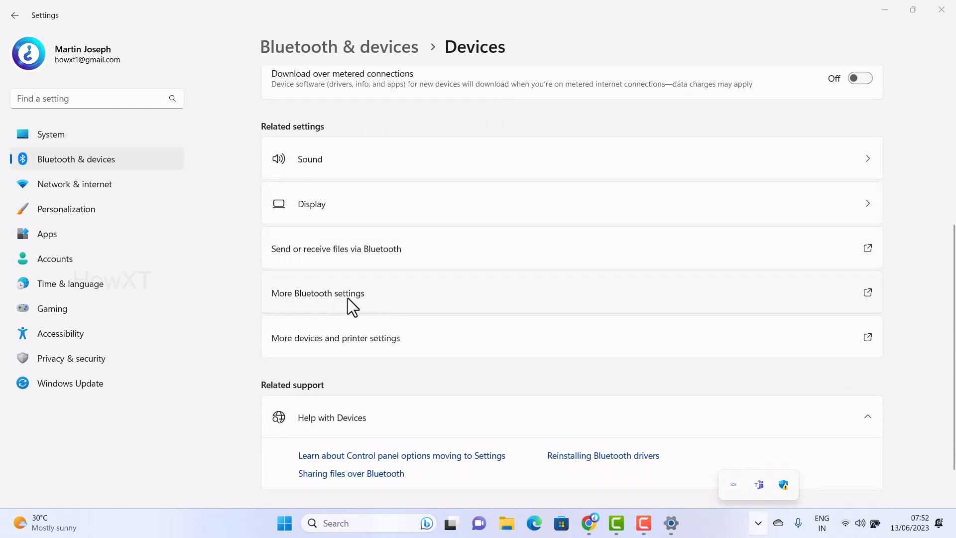
click(318, 294)
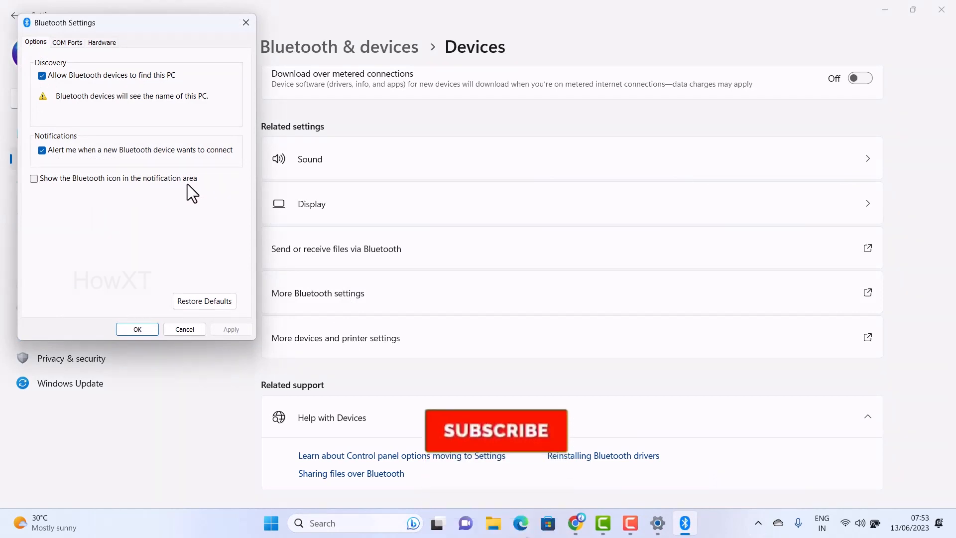
- Enable 'Show the Bluetooth icon in the notification area' and confirm with OK
click(34, 178)
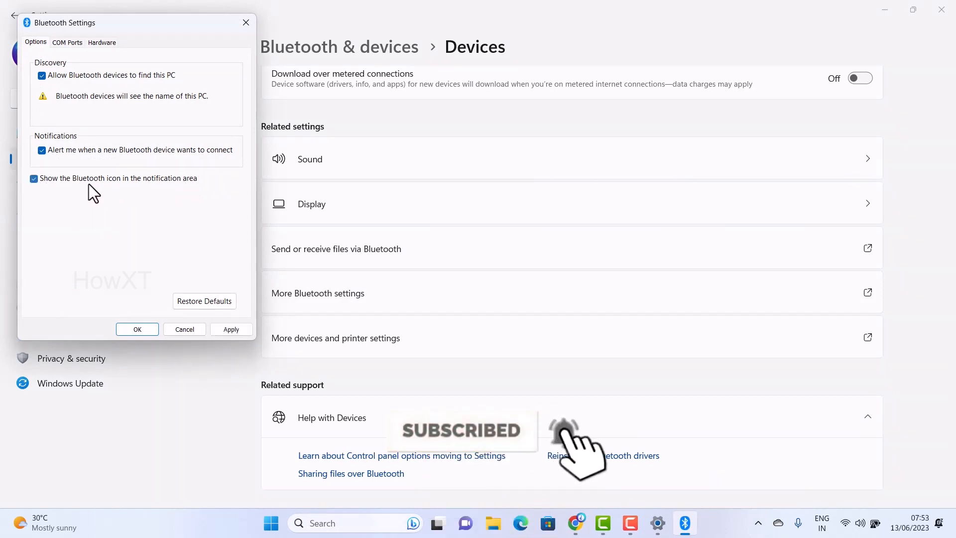
click(33, 178)
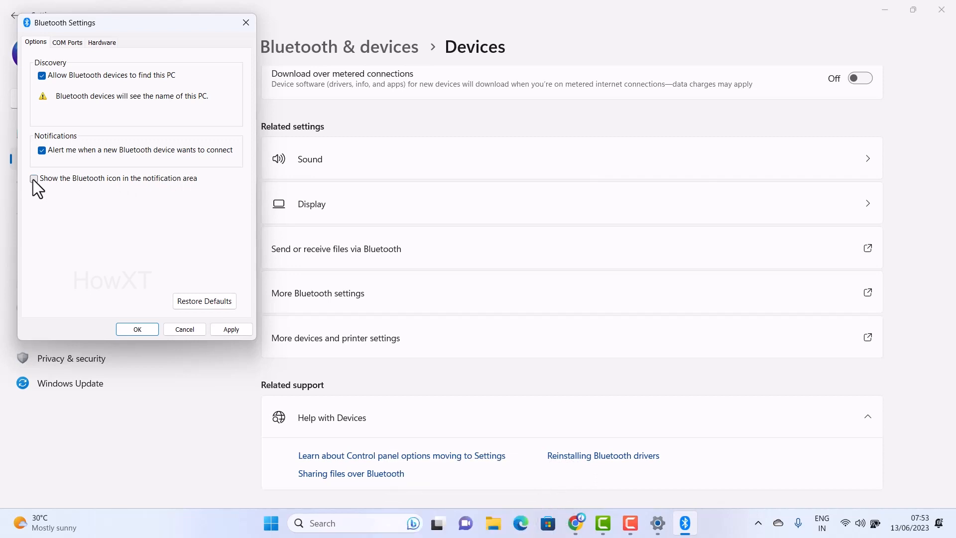
click(33, 178)
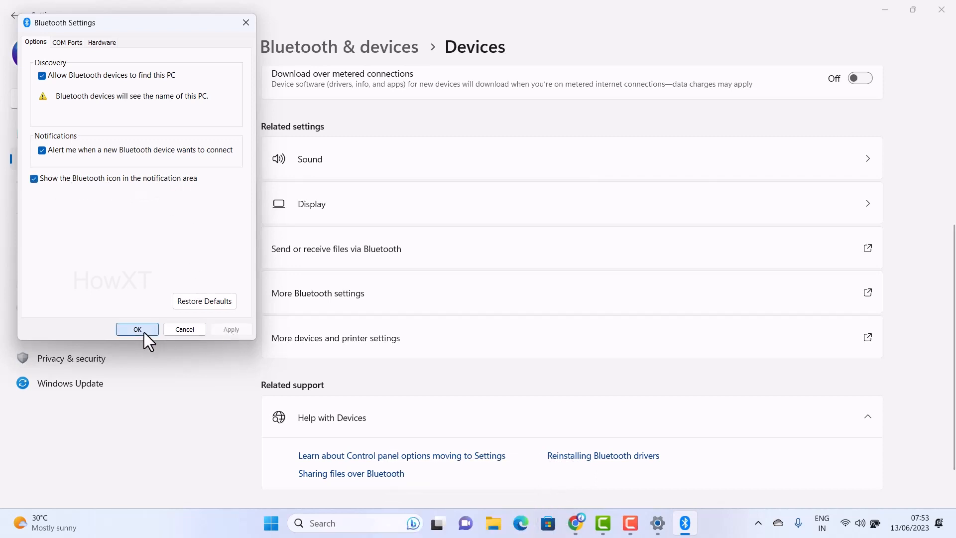
click(137, 329)
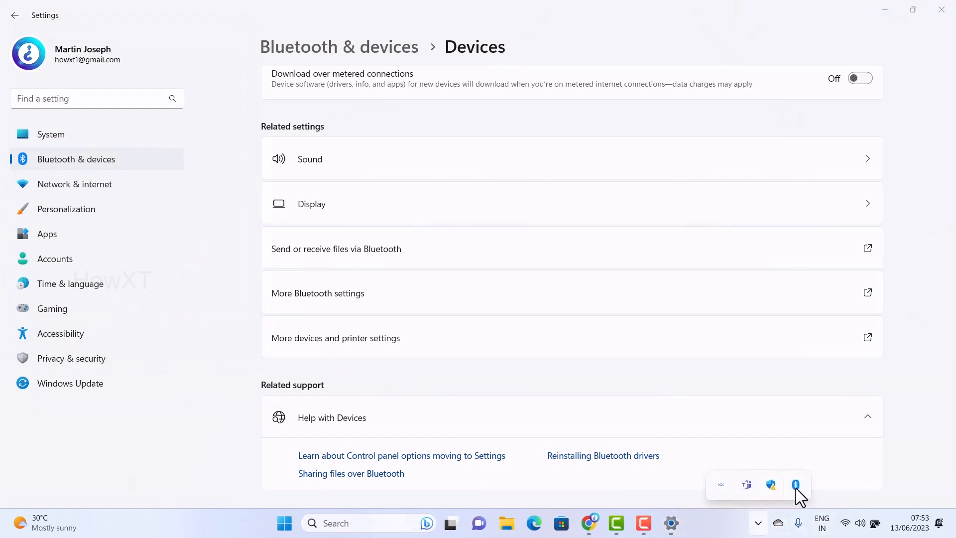
mouse_move(795, 484)
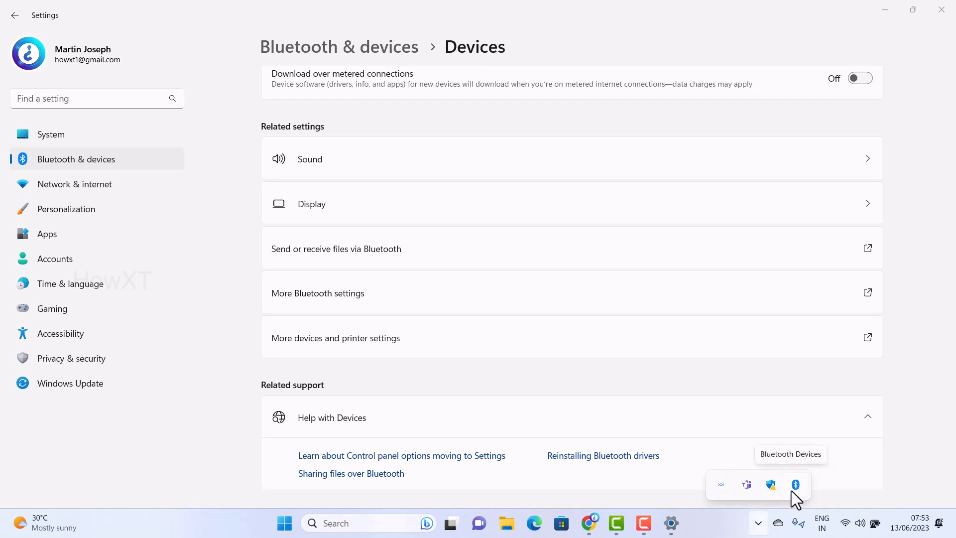
mouse_move(305, 294)
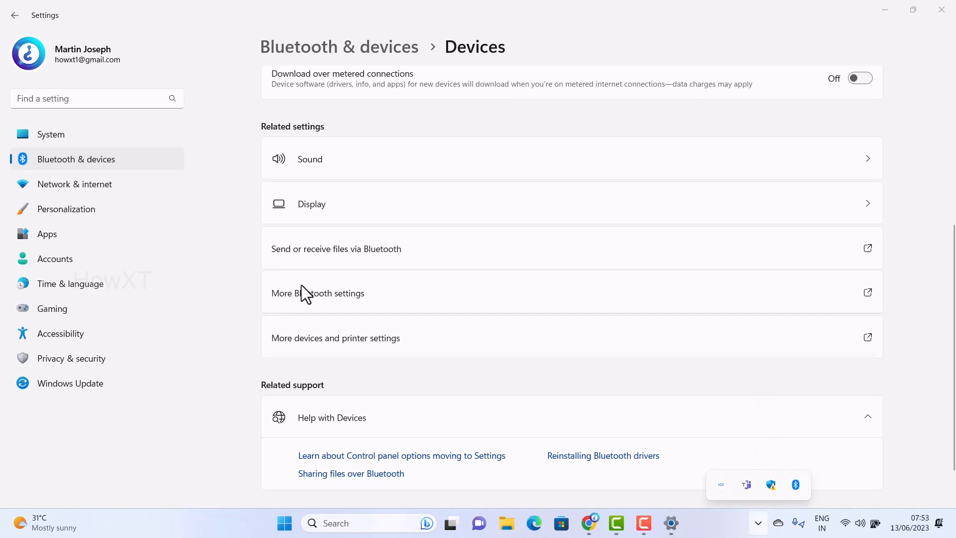
click(318, 293)
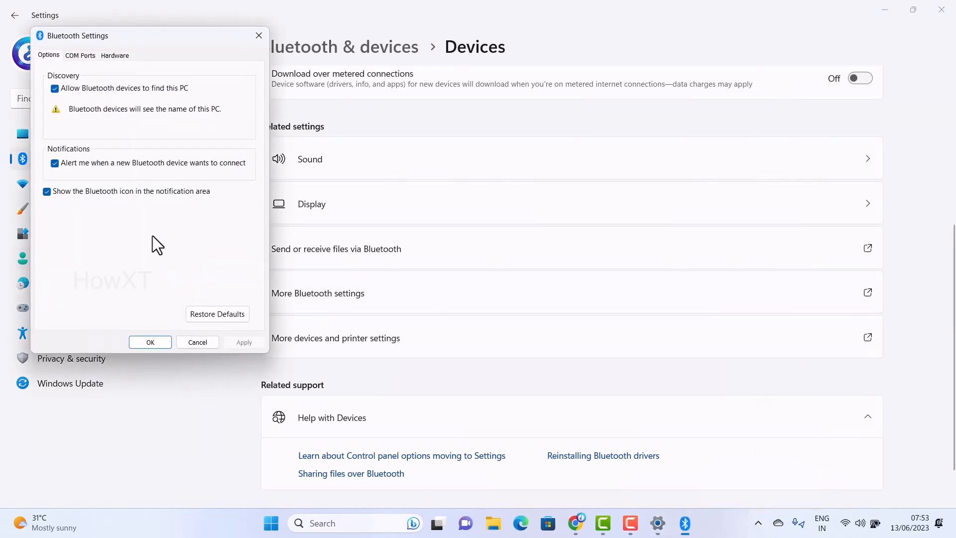
click(47, 191)
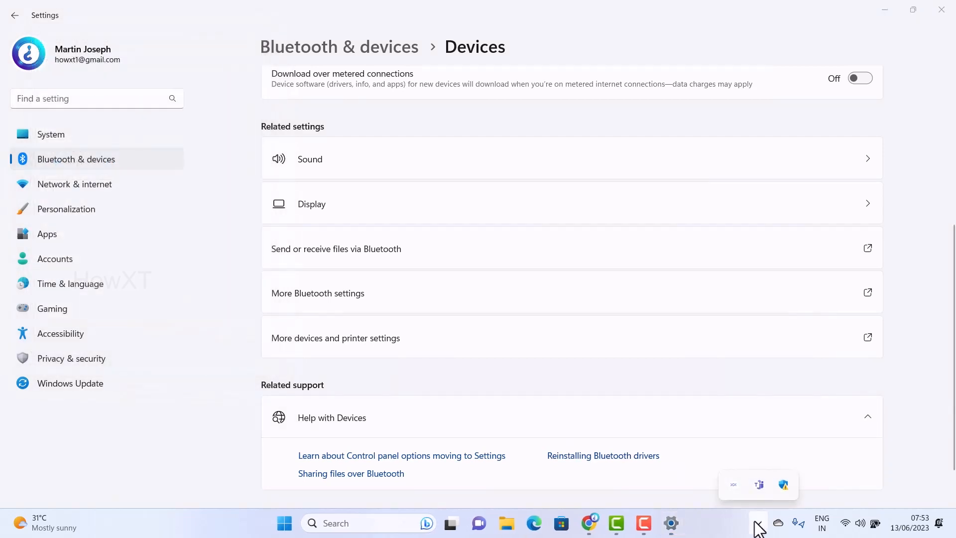
mouse_move(413, 311)
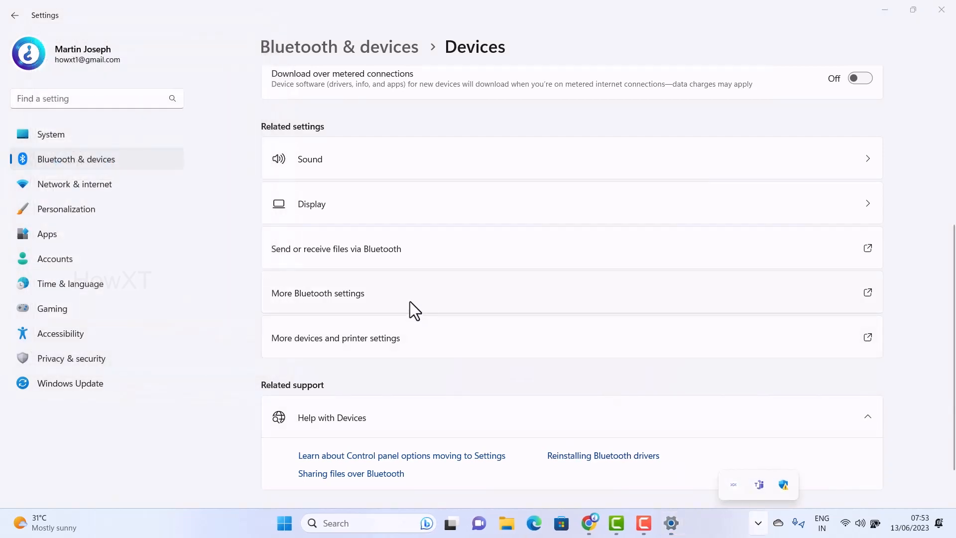
- Reopen the hidden-icons tray to find the restored Bluetooth icon
click(317, 293)
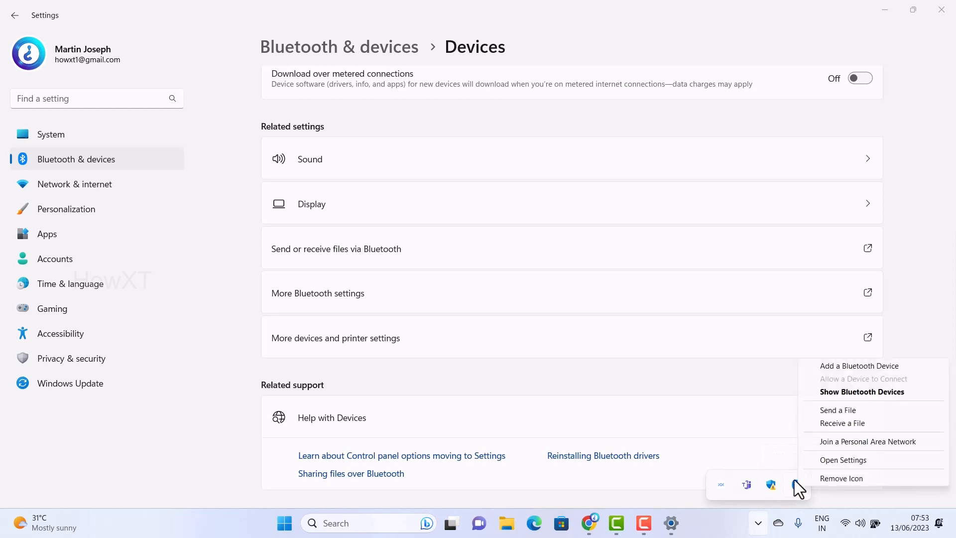
mouse_move(878, 403)
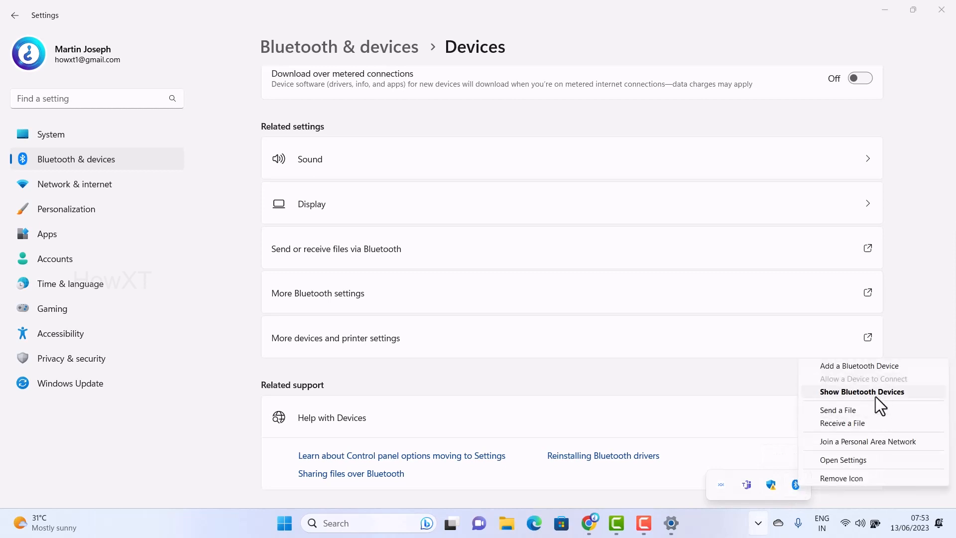
mouse_move(878, 430)
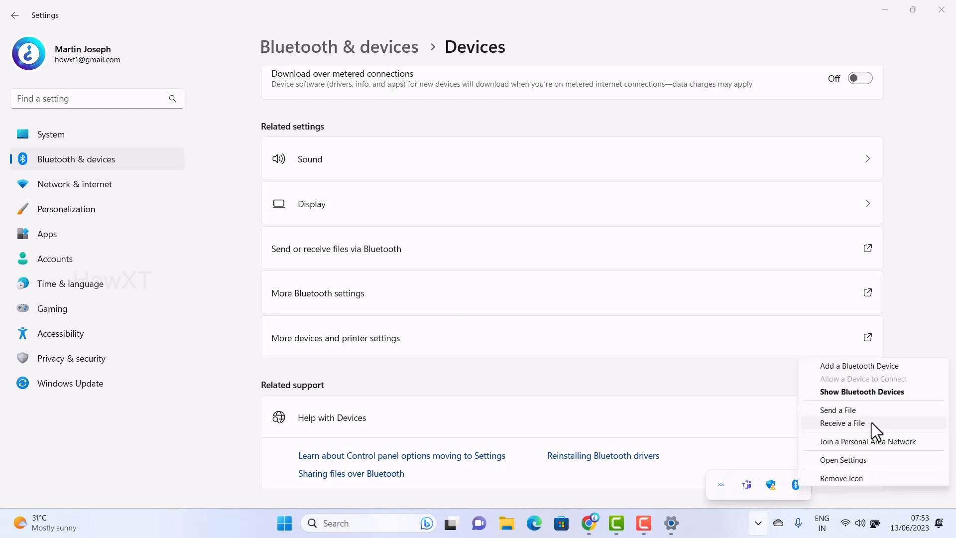